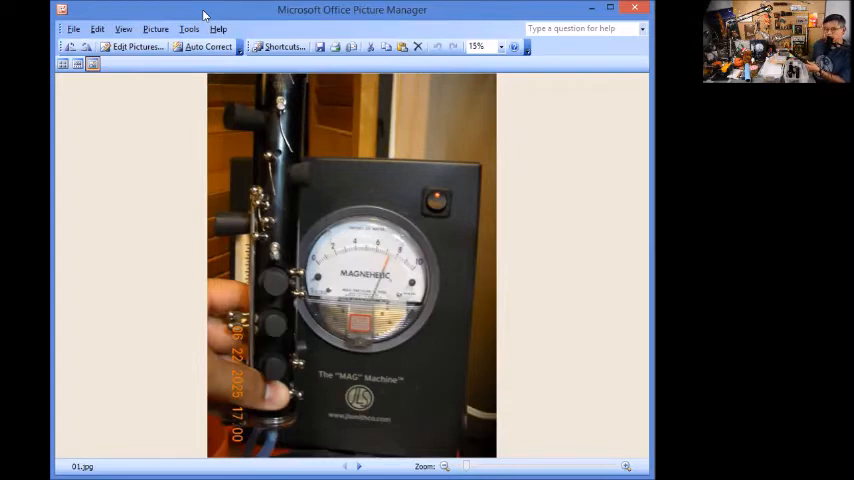
Step: Advance from 01.jpg to 02.jpg, the closer shot of the Magnehelic gauge face
{"action": "left_click", "coordinate": [360, 466]}
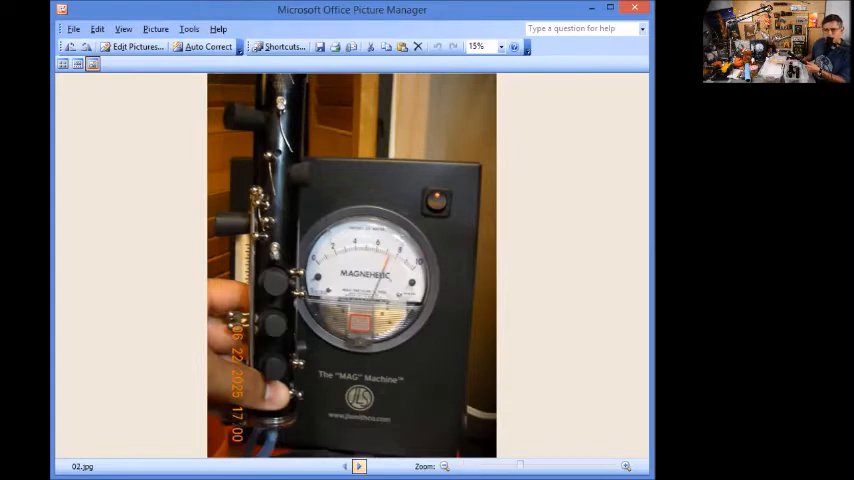
{"action": "left_click", "coordinate": [444, 466]}
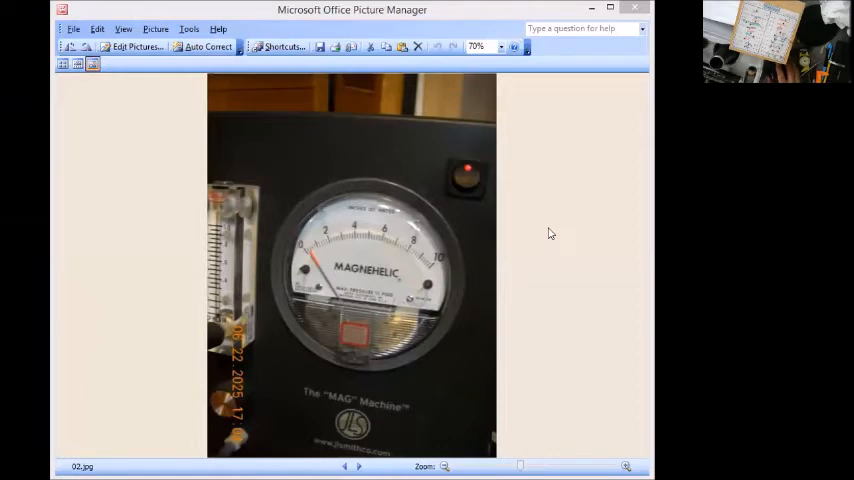
{"action": "mouse_move", "coordinate": [298, 252]}
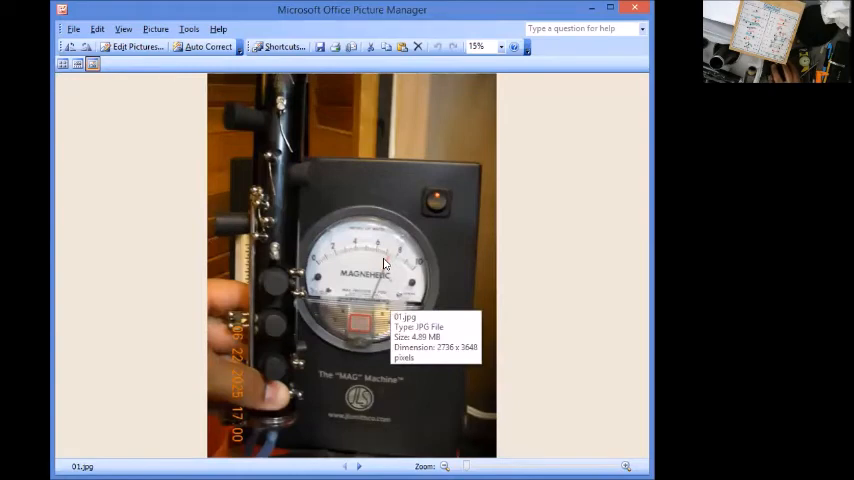
{"action": "mouse_move", "coordinate": [384, 256]}
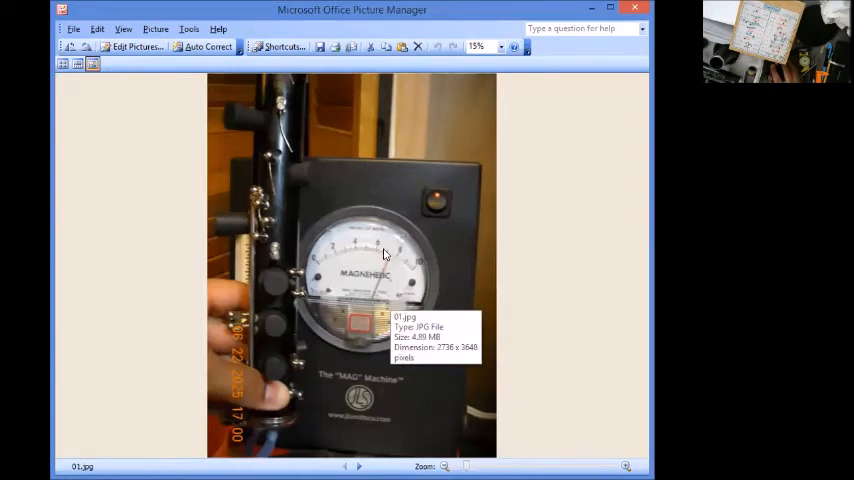
{"action": "left_click", "coordinate": [358, 456]}
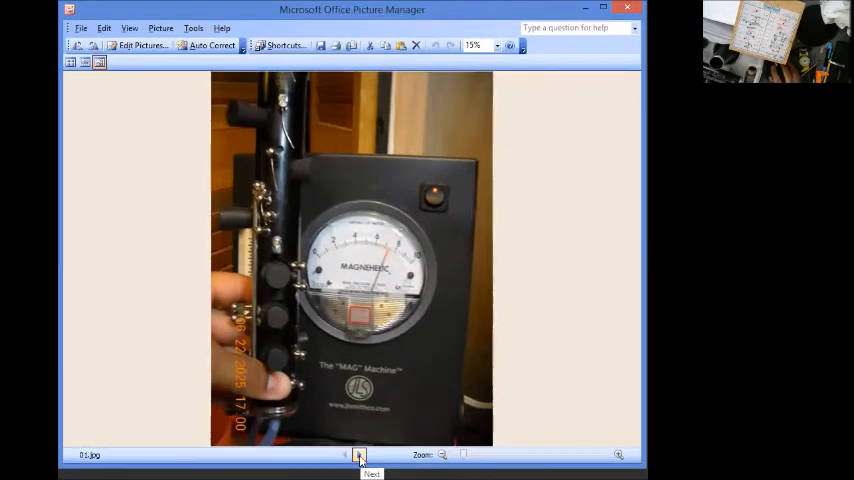
{"action": "left_click", "coordinate": [360, 454]}
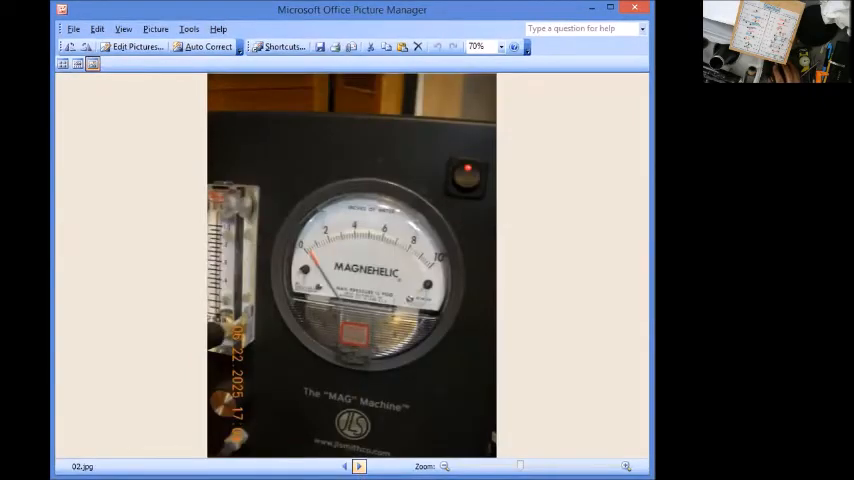